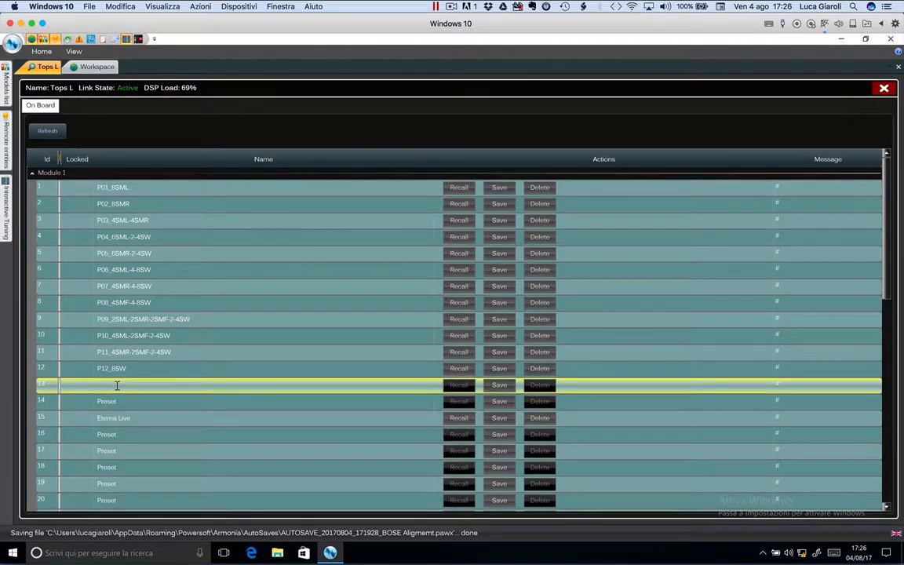
Name on-board snapshot 13 'My new snapshot' and save it to the amplifier
text(My new s)
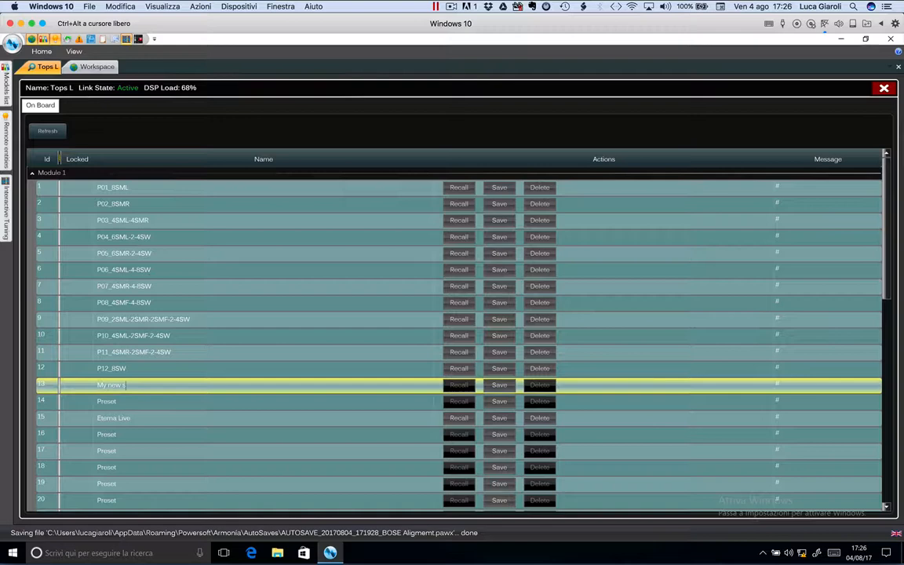
text(napshot)
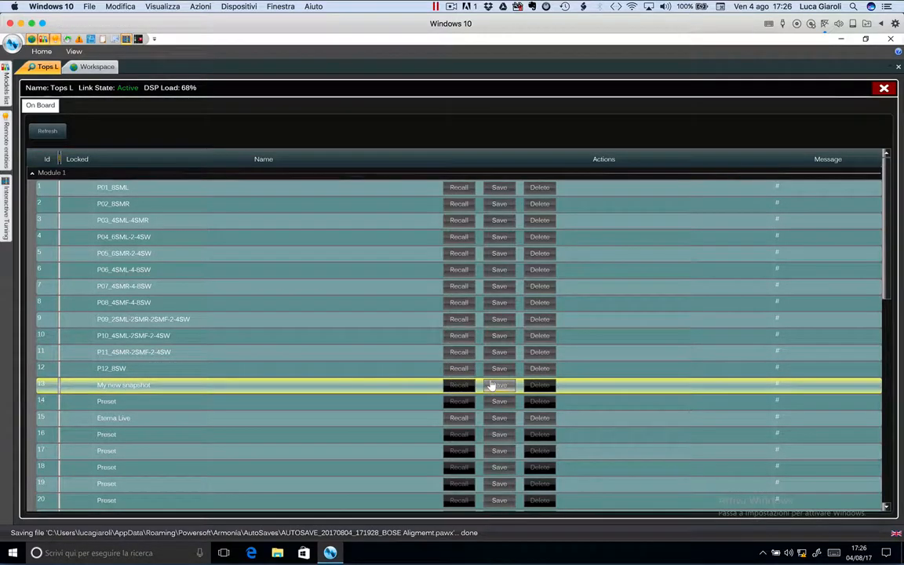
click(47, 130)
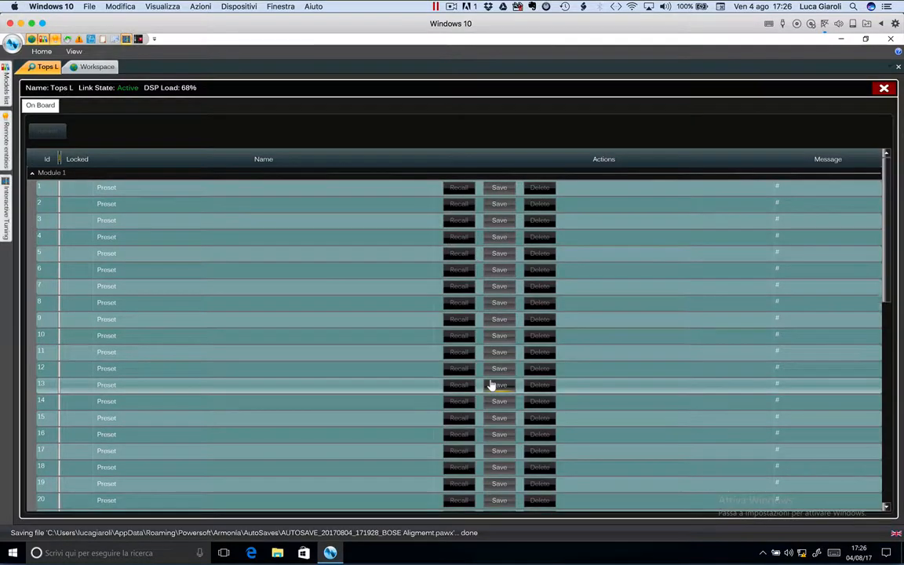